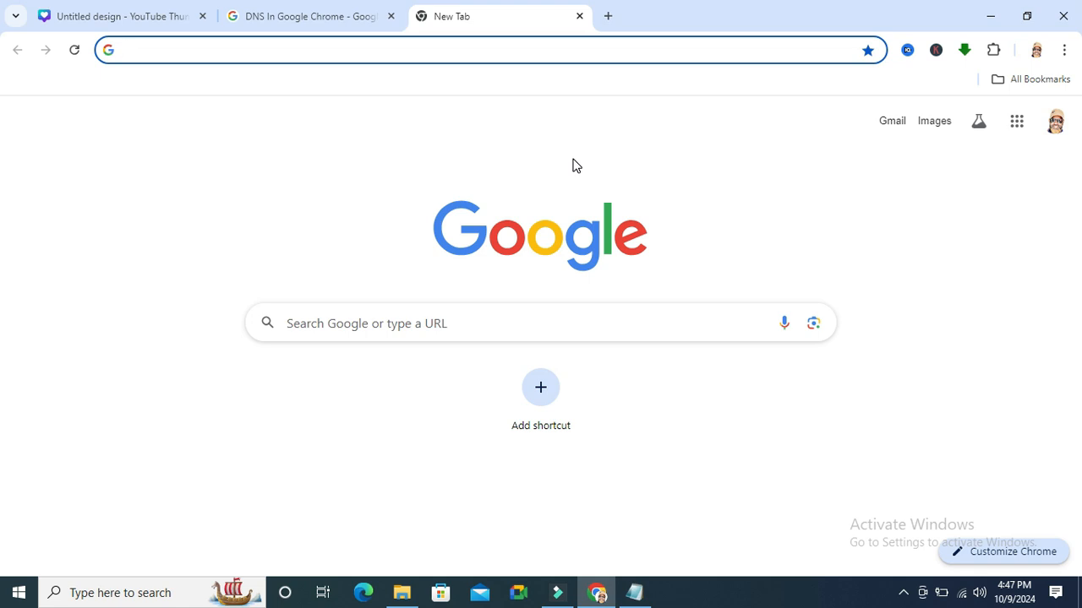
pyautogui.moveTo(1065, 48)
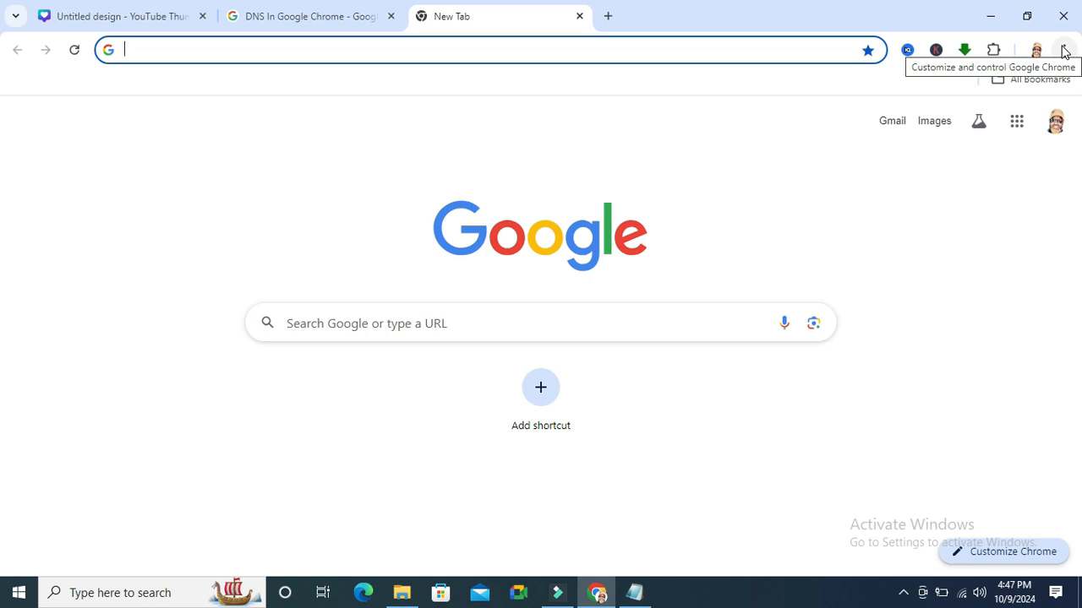
# Step: Open Chrome Settings from the three-dot browser menu
pyautogui.click(1063, 49)
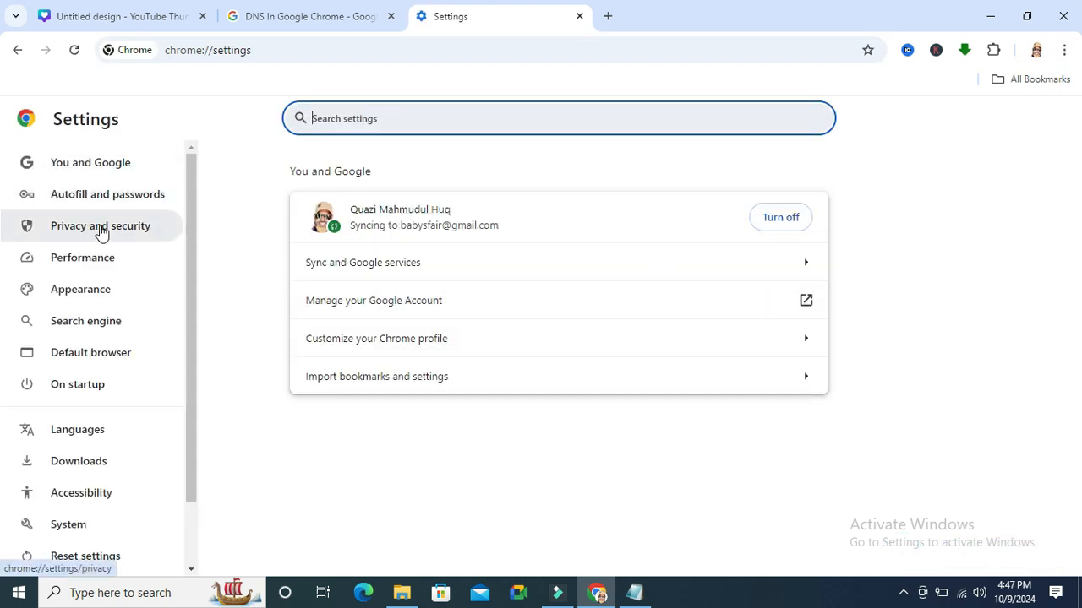
# Step: Go to Privacy and security and scroll down to reach the Security page
pyautogui.click(100, 226)
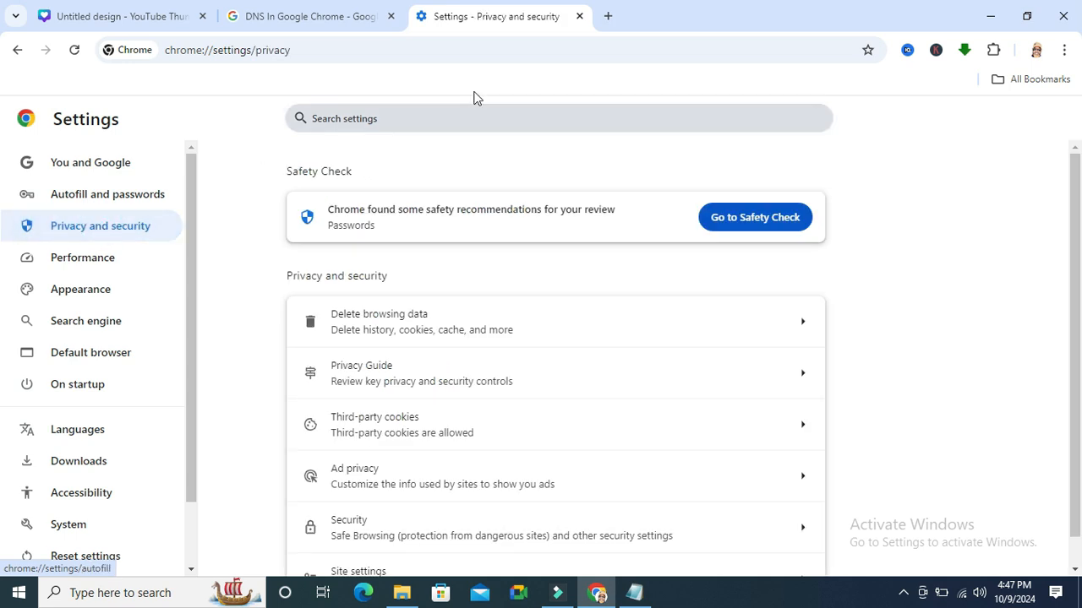
pyautogui.scroll(-3)
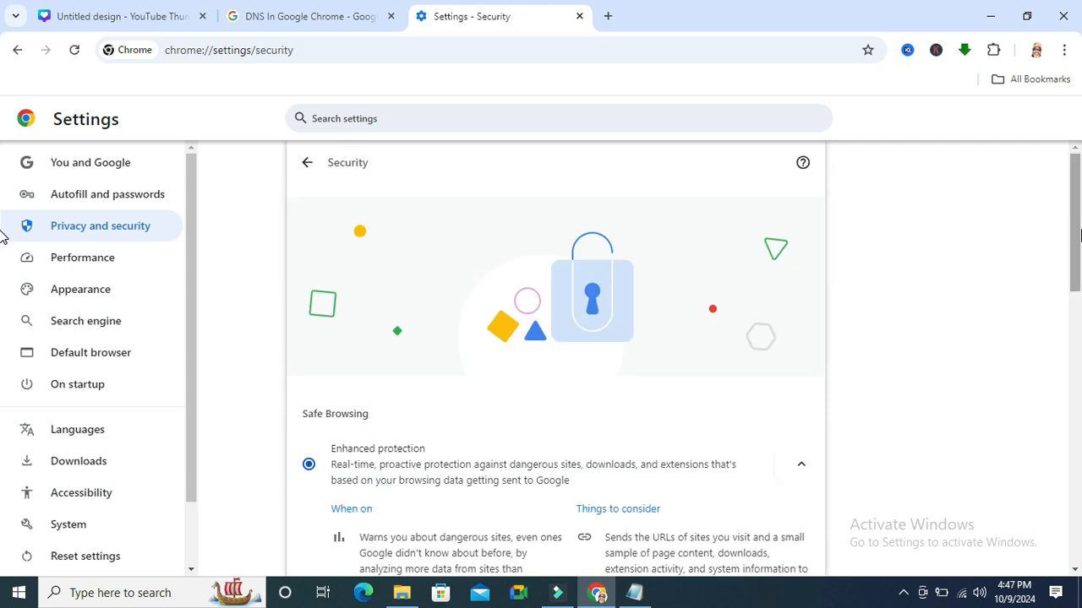
# Step: Switch on the Use secure DNS toggle under Advanced, showing the OS default provider
pyautogui.scroll(-3)
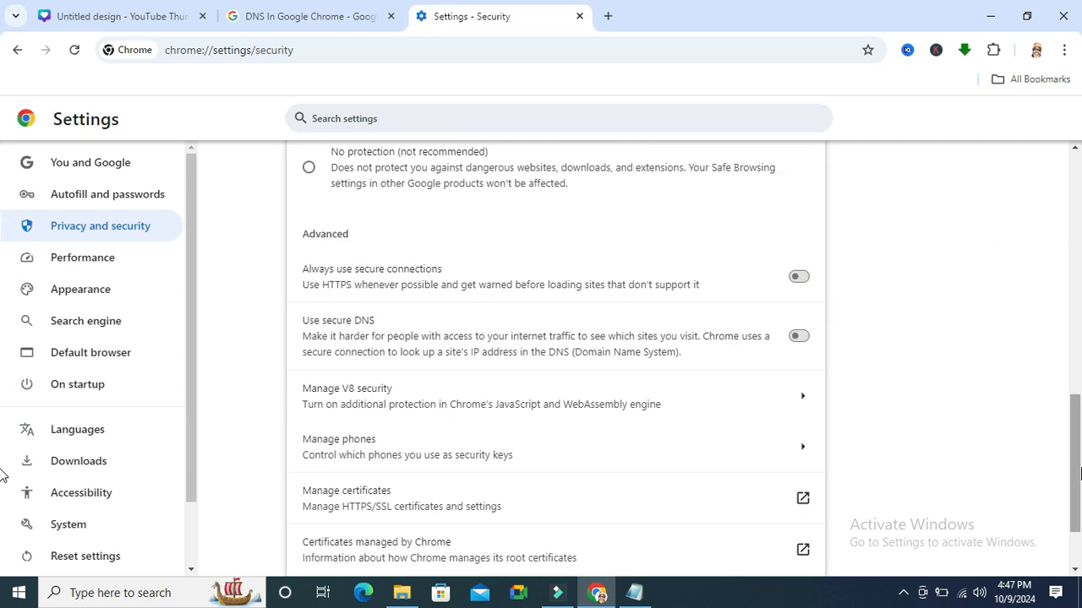
pyautogui.moveTo(317, 329)
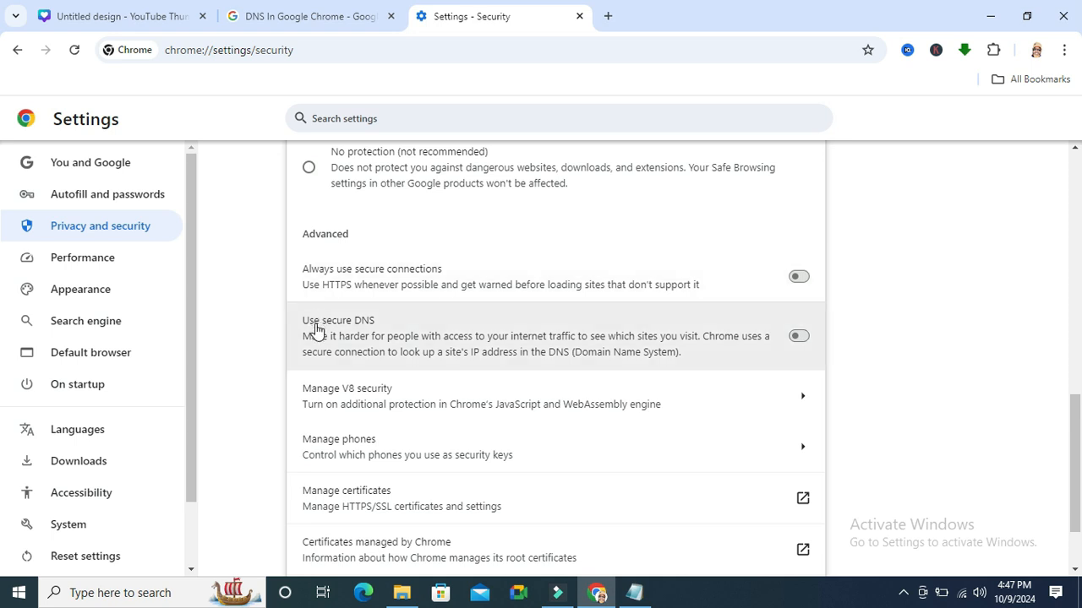
pyautogui.moveTo(353, 331)
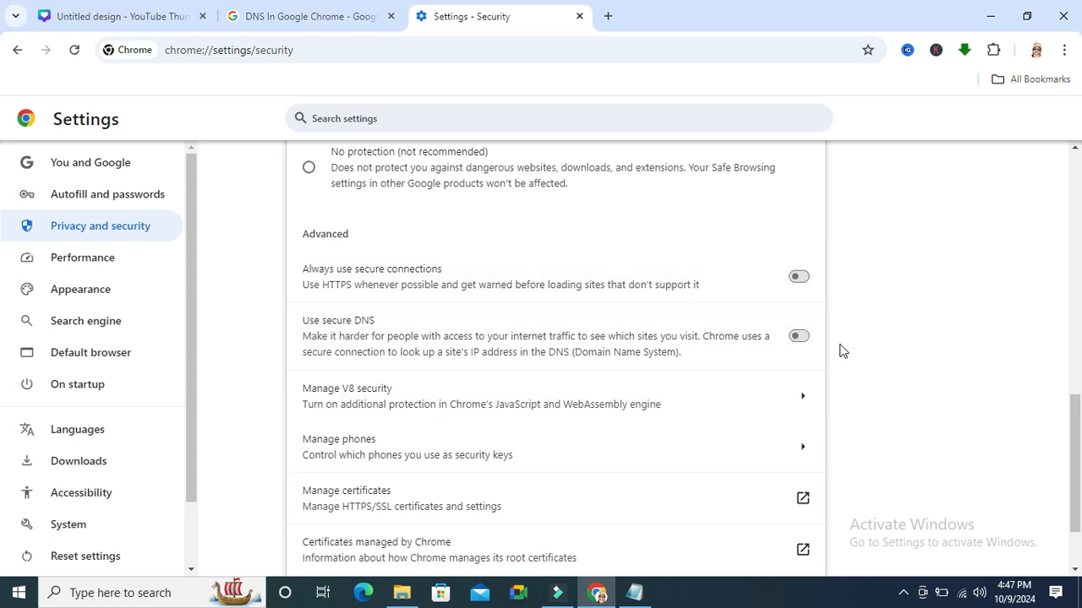
pyautogui.click(798, 335)
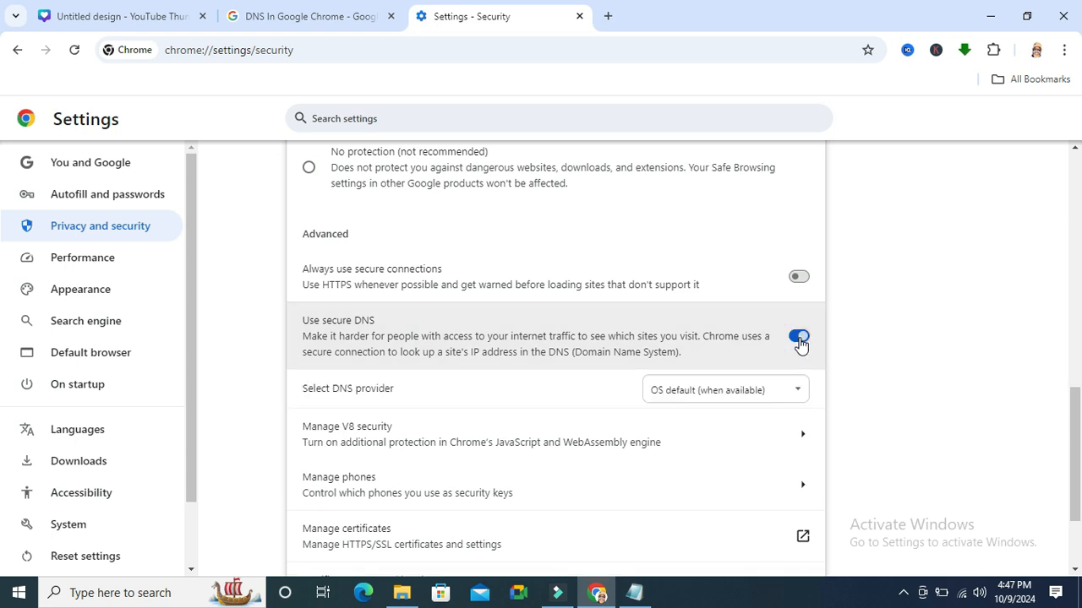
pyautogui.click(798, 336)
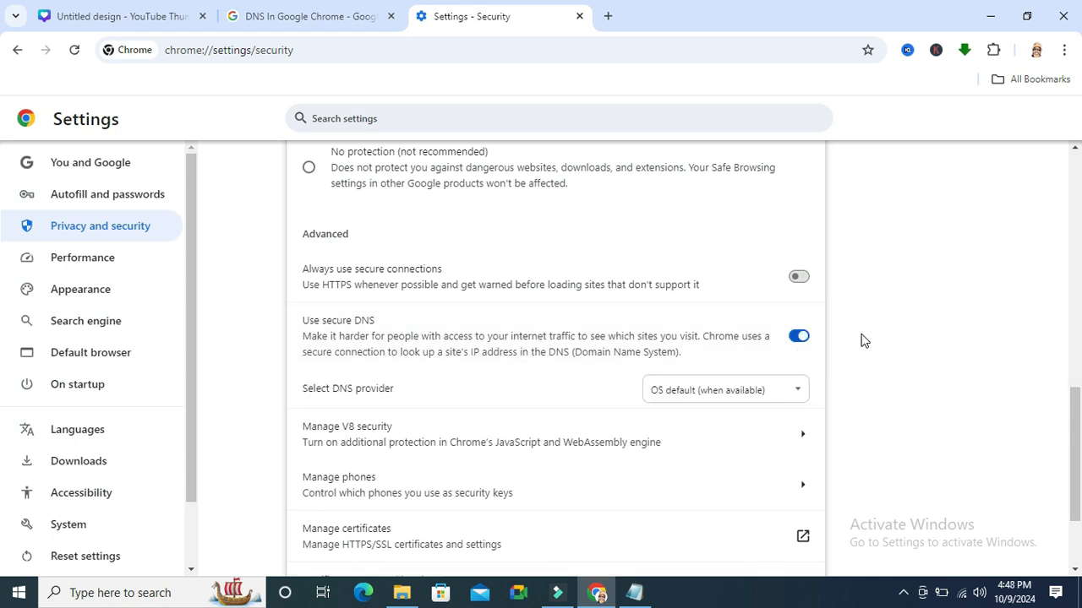